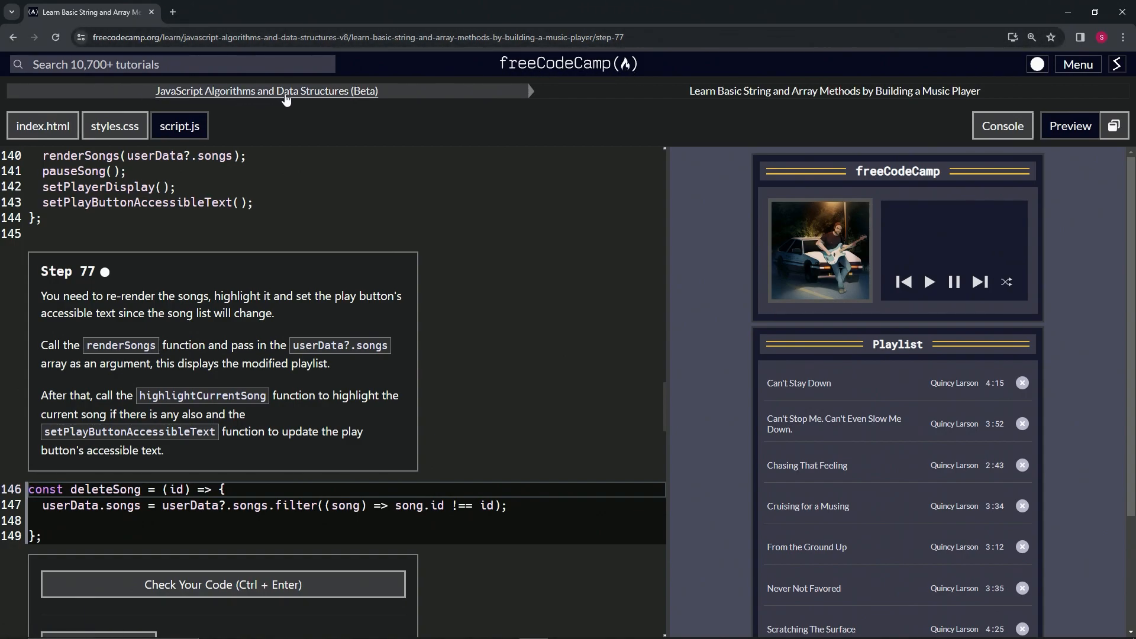
{"action": "mouse_move", "coordinate": [736, 108]}
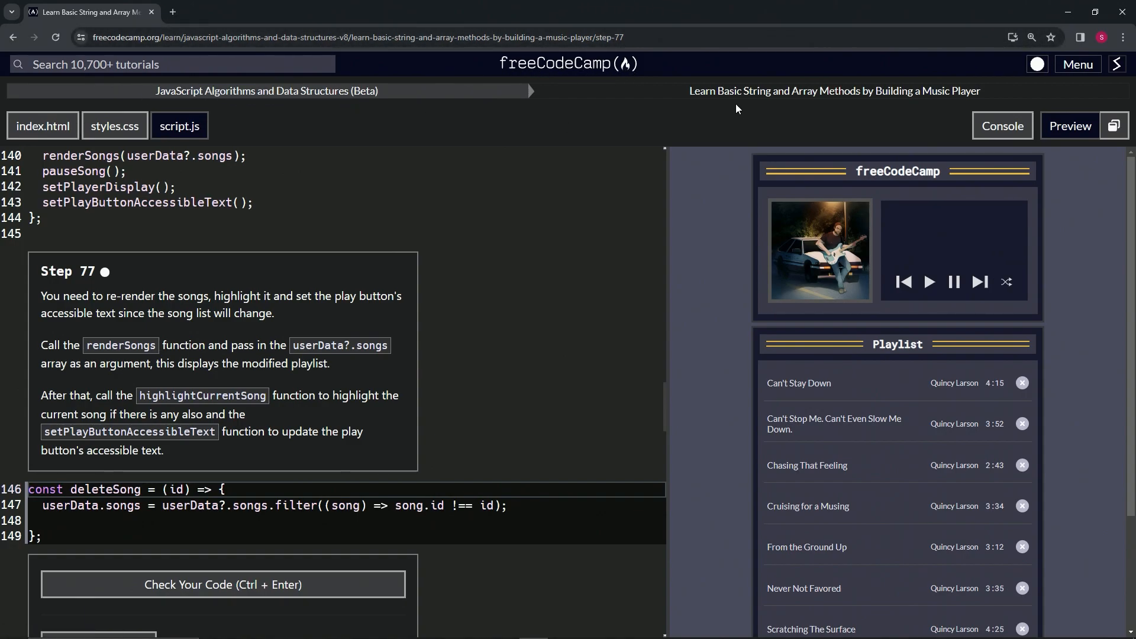
{"action": "mouse_move", "coordinate": [974, 107]}
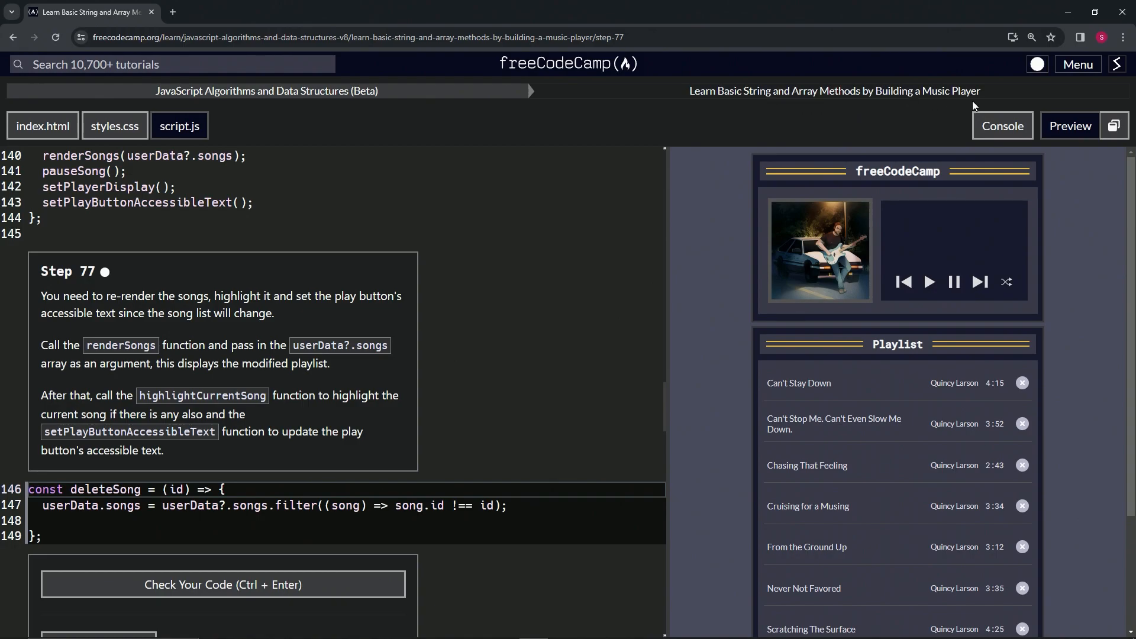
{"action": "mouse_move", "coordinate": [105, 286]}
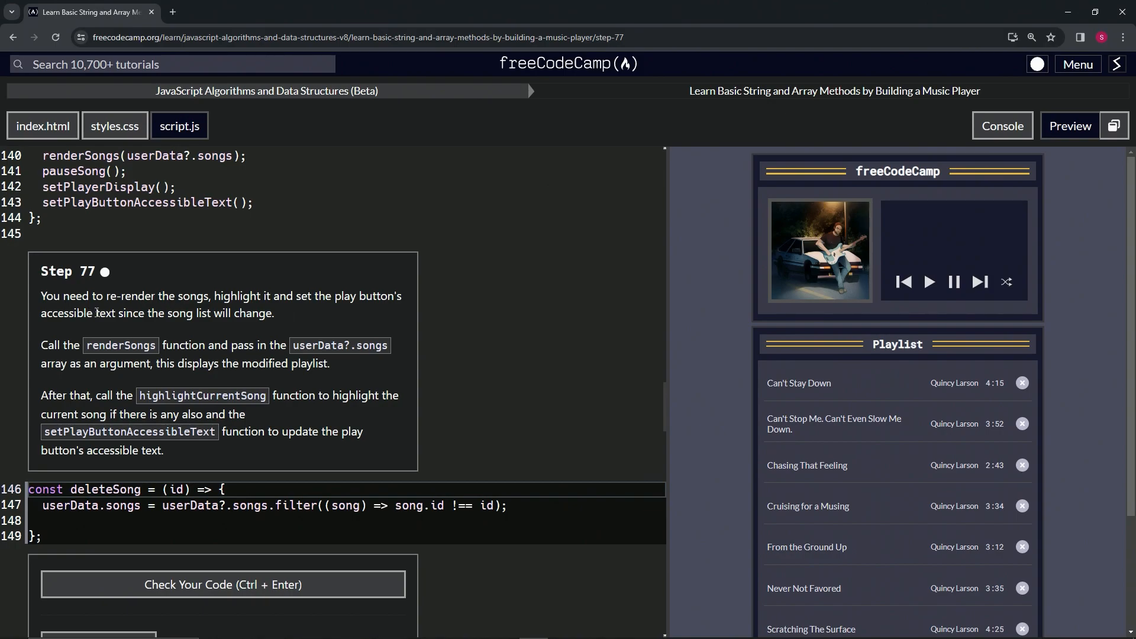
{"action": "mouse_move", "coordinate": [210, 326]}
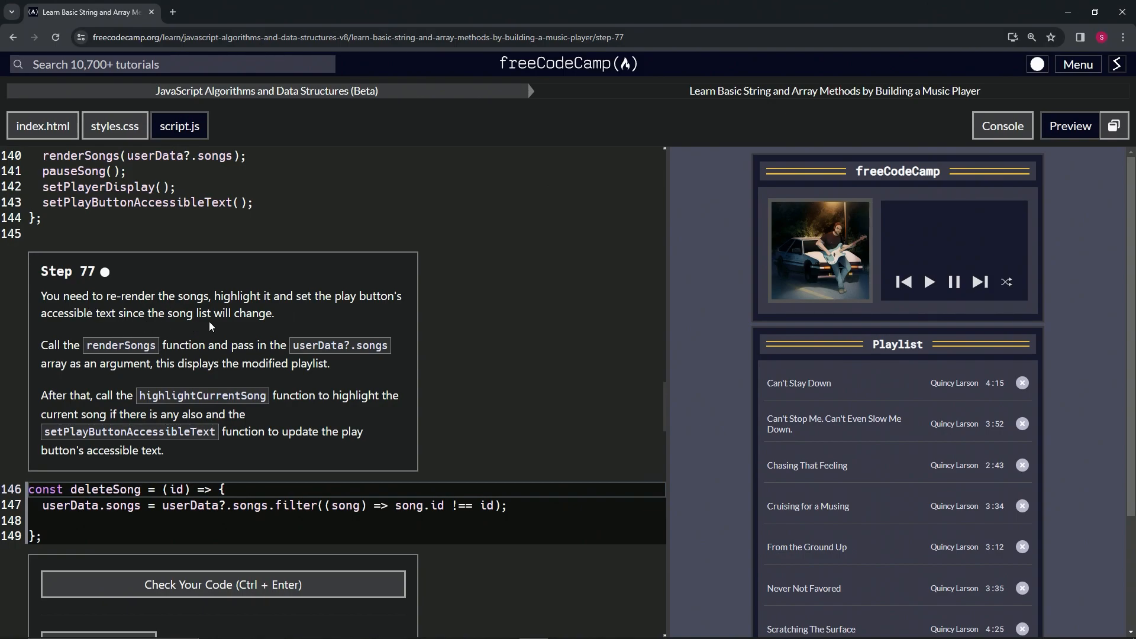
{"action": "mouse_move", "coordinate": [57, 338]}
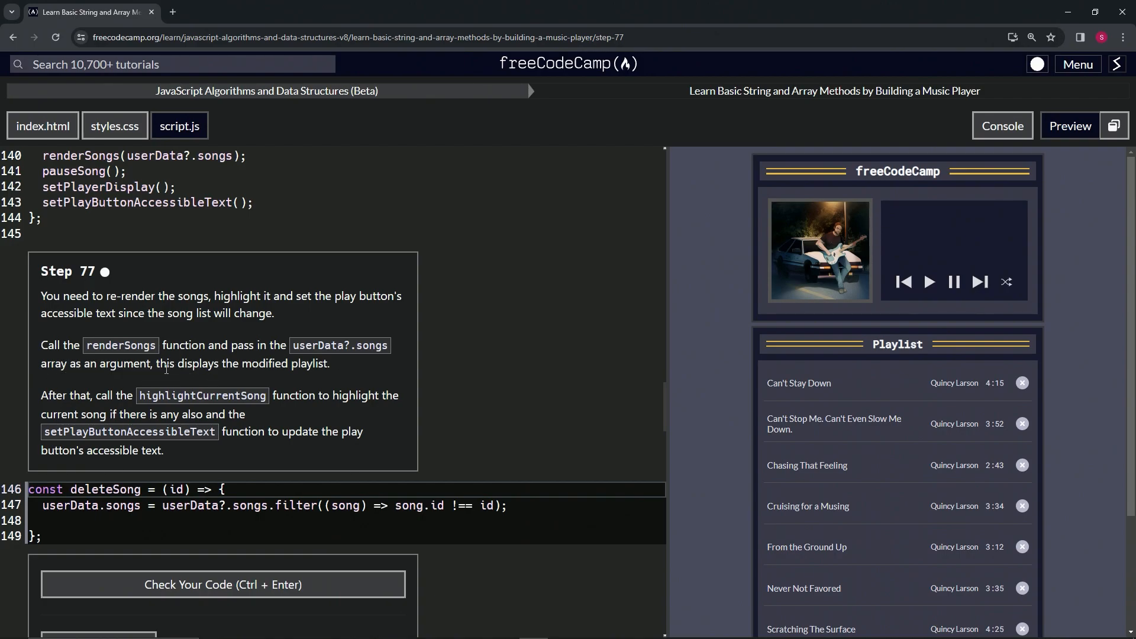
{"action": "mouse_move", "coordinate": [320, 381]}
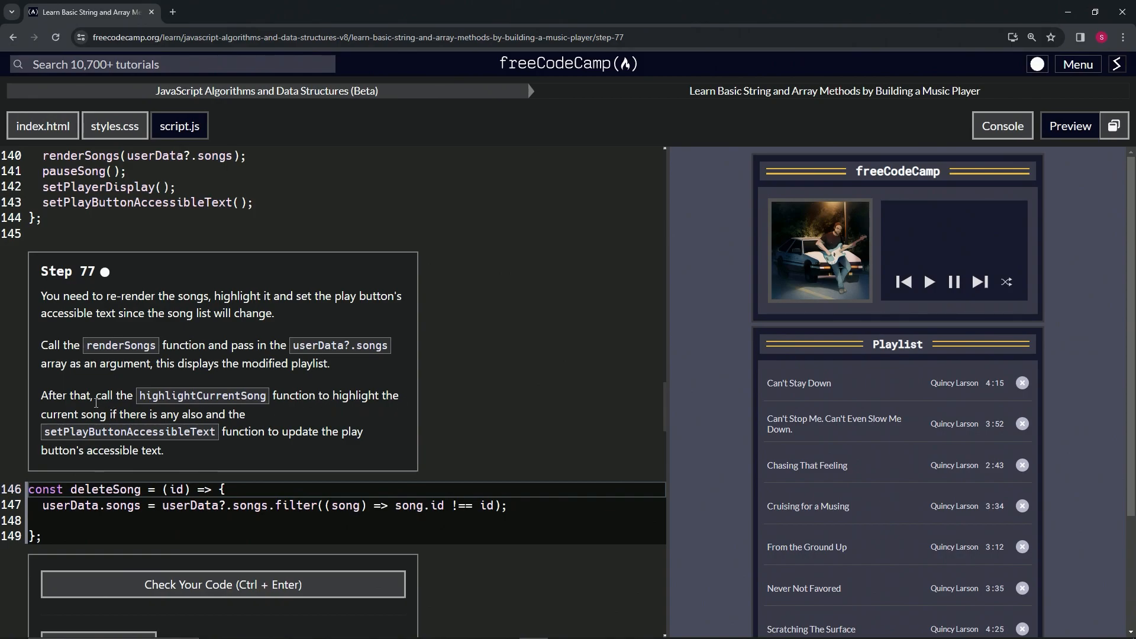
{"action": "mouse_move", "coordinate": [240, 414]}
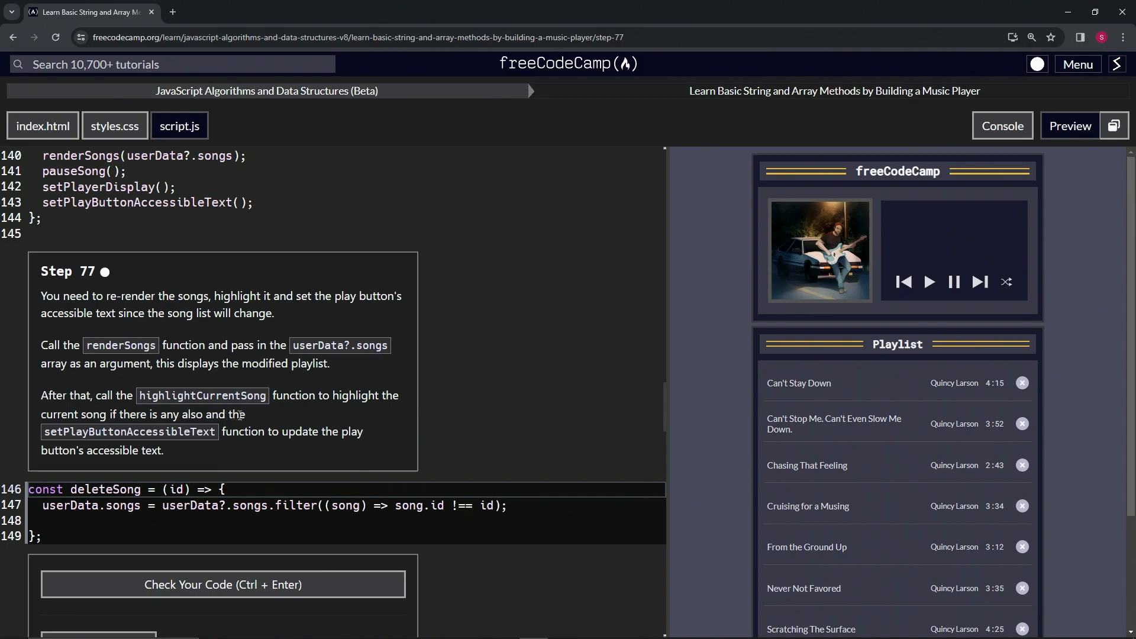
{"action": "mouse_move", "coordinate": [289, 457]}
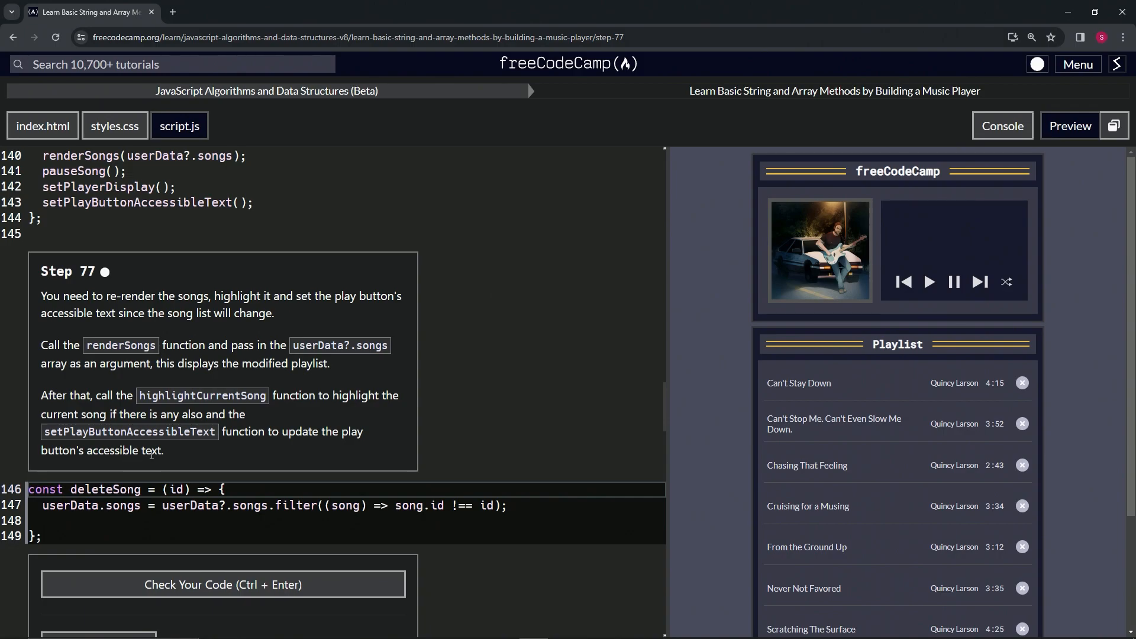
{"action": "mouse_move", "coordinate": [130, 370]}
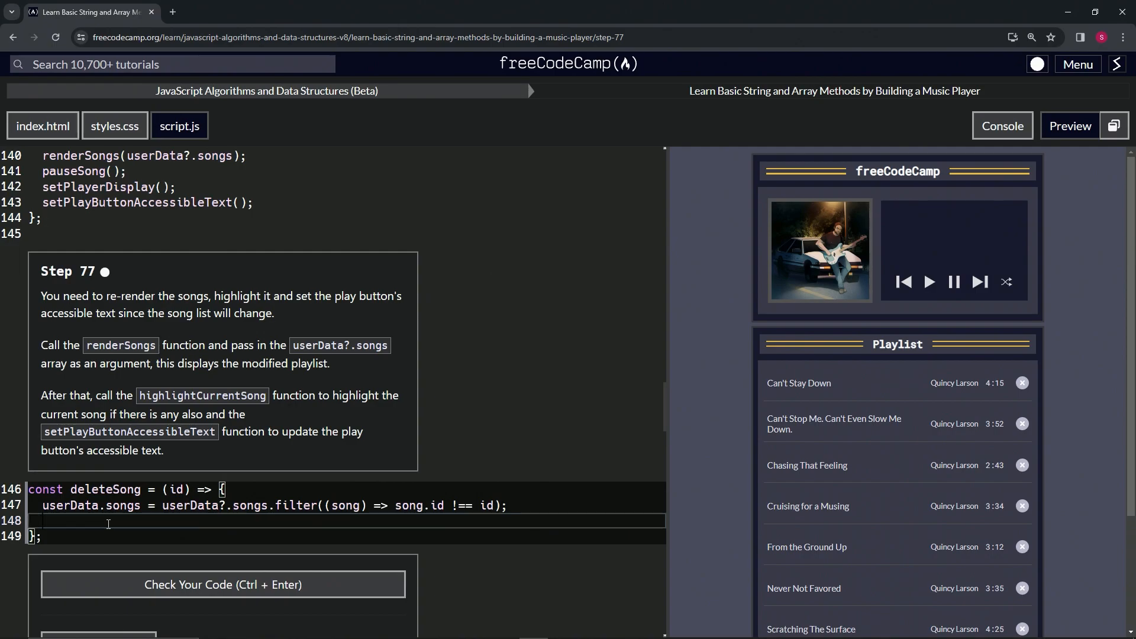
Add renderSongs(userData?.songs); inside deleteSong after the filter
{"action": "type", "text": "renderSongs"}
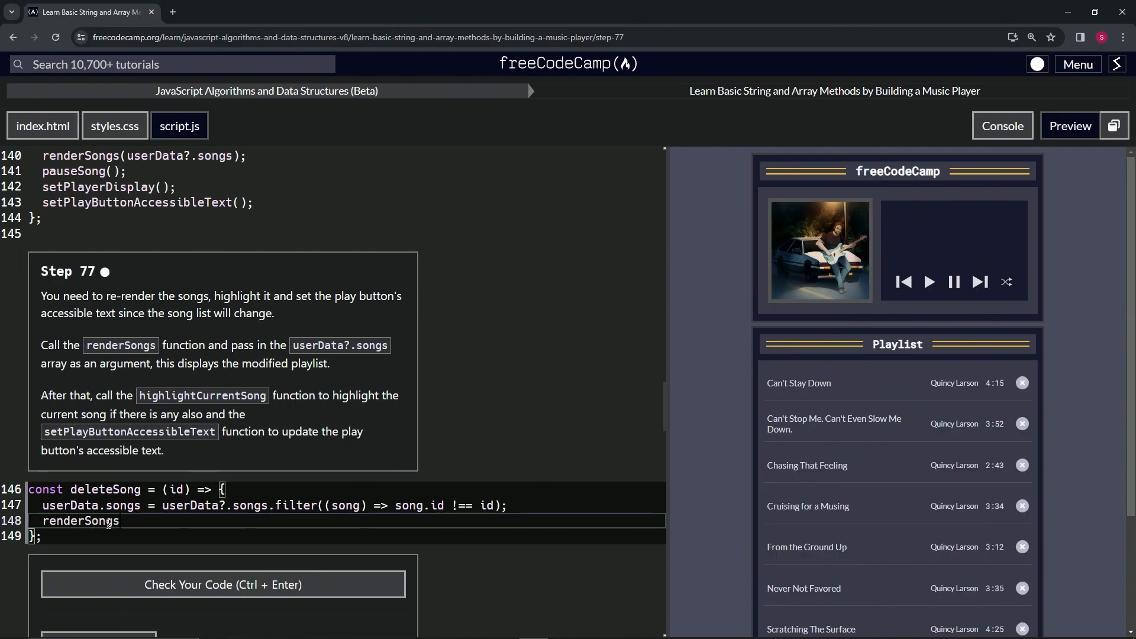
{"action": "type", "text": "(userD"}
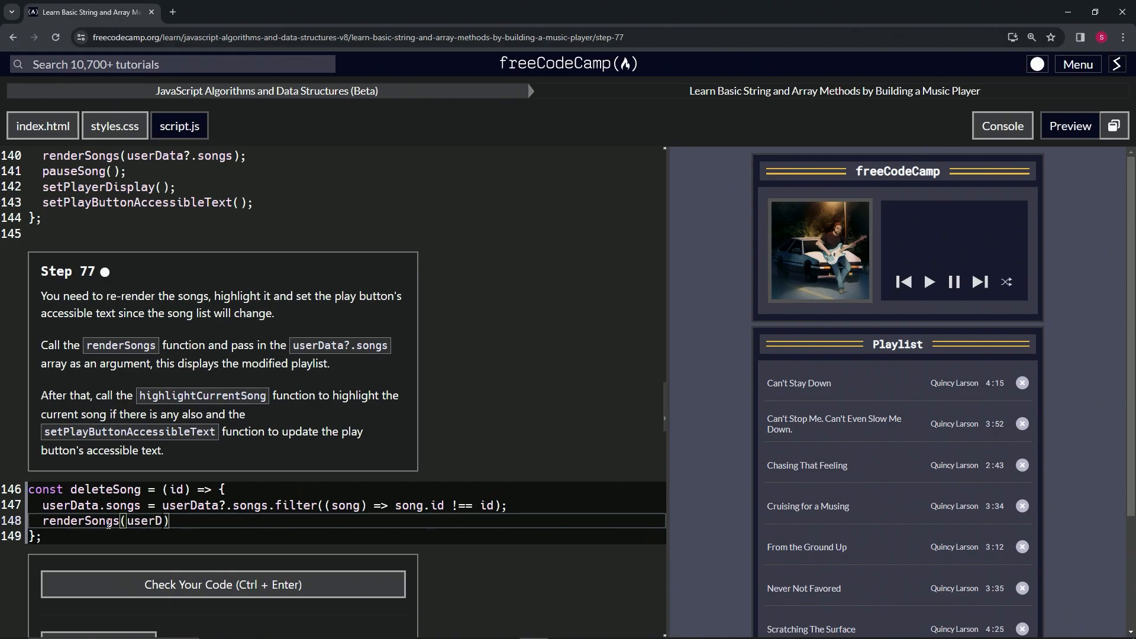
{"action": "type", "text": "ata?.songs"}
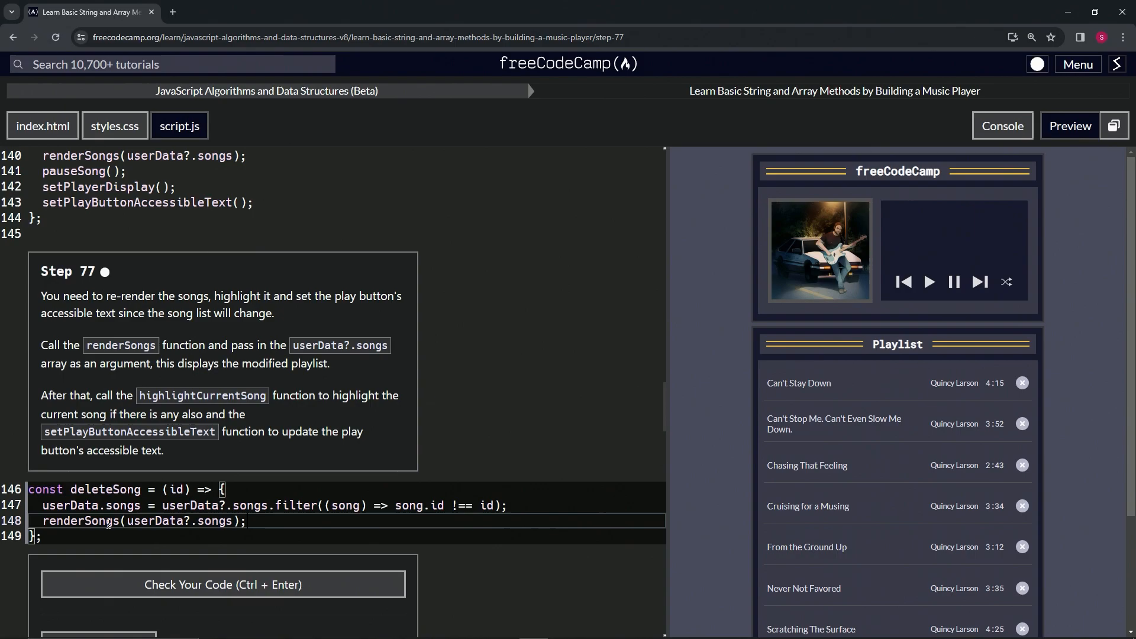
{"action": "key", "text": "Enter"}
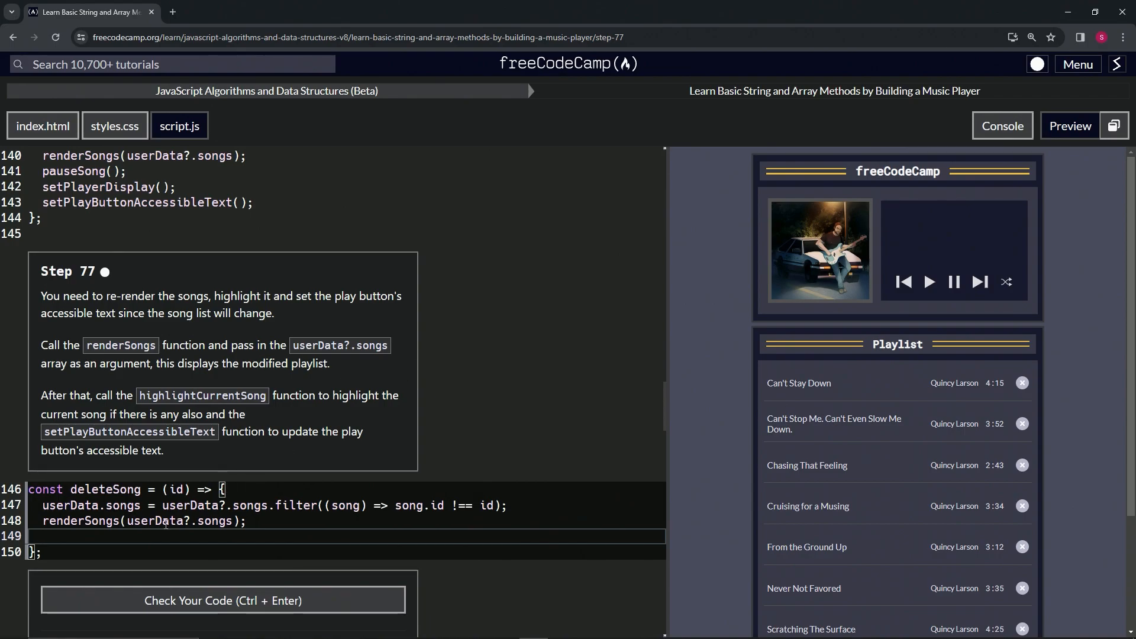
Add highlightCurrentSong(); and setPlayButtonAccessibleText(); calls on the following lines
{"action": "type", "text": "highli"}
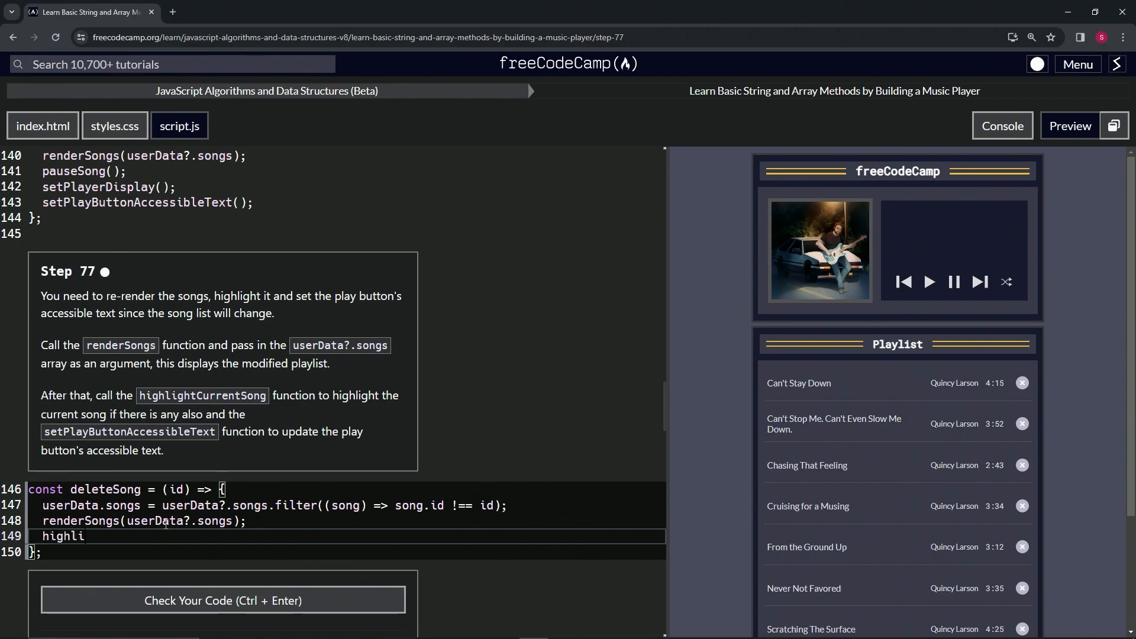
{"action": "type", "text": "ghCurrentSong("}
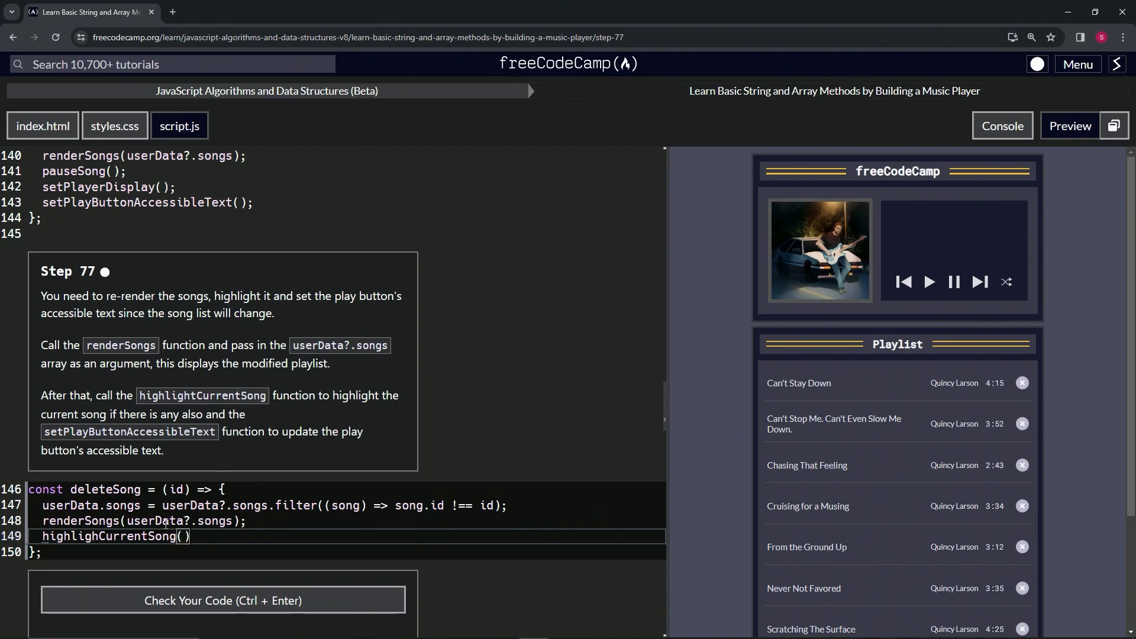
{"action": "type", "text": ";"}
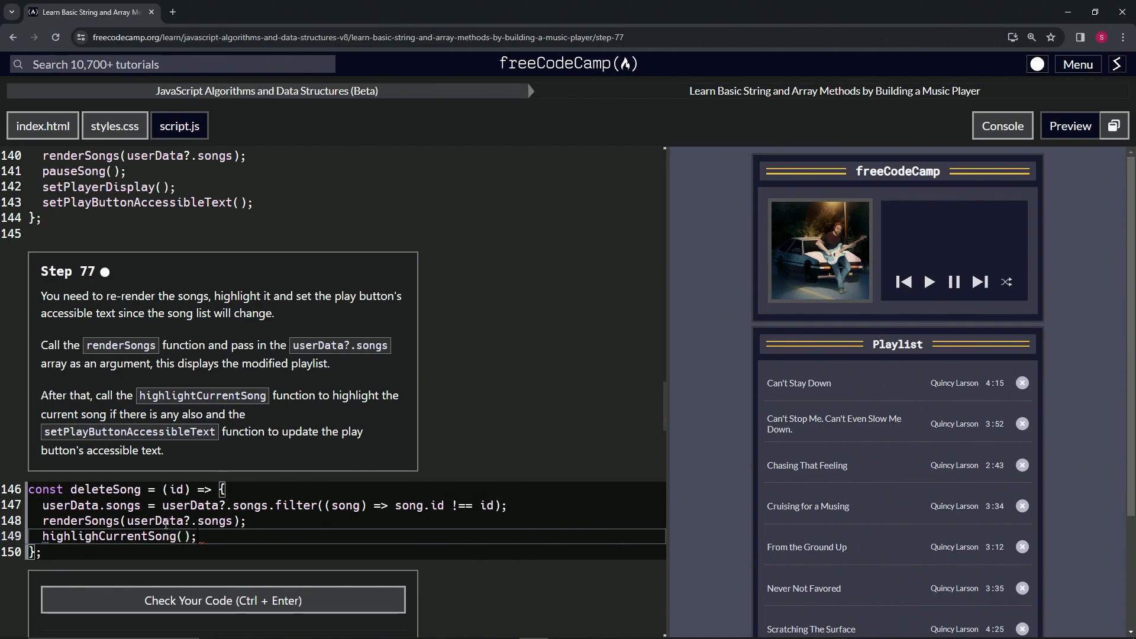
{"action": "mouse_move", "coordinate": [256, 433]}
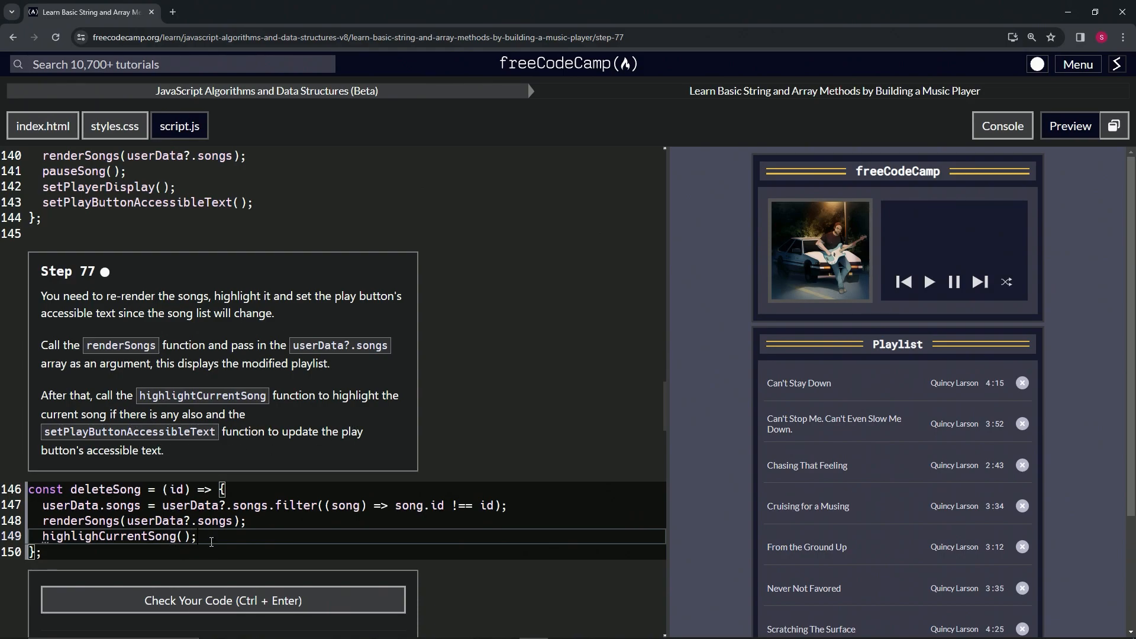
{"action": "type", "text": "se"}
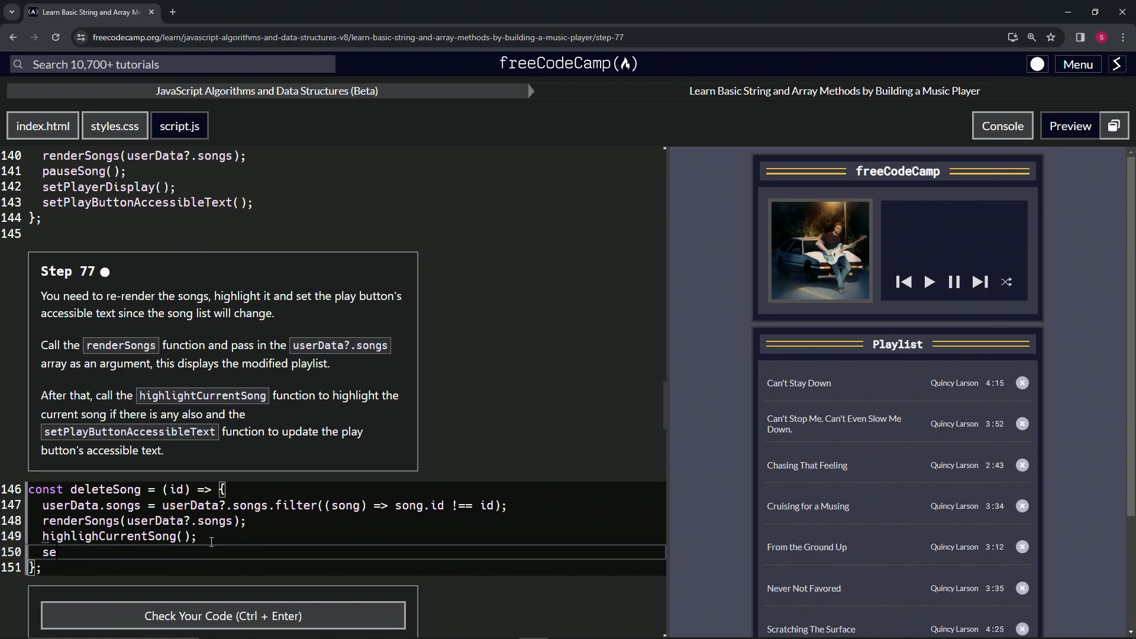
{"action": "type", "text": "tPlayButto"}
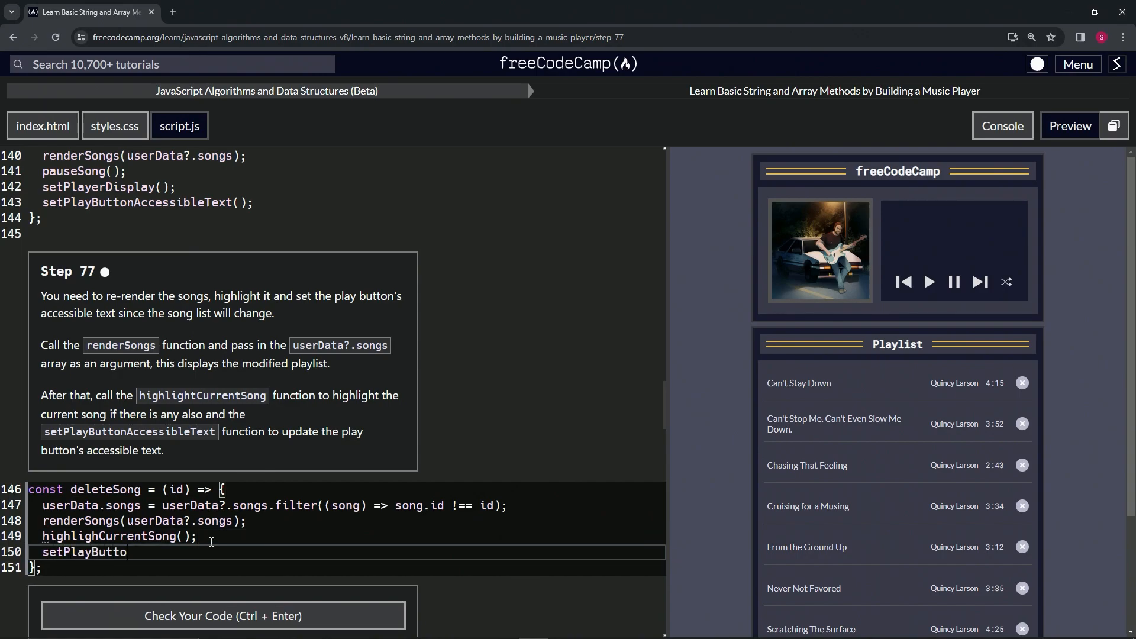
{"action": "type", "text": "nAcce"}
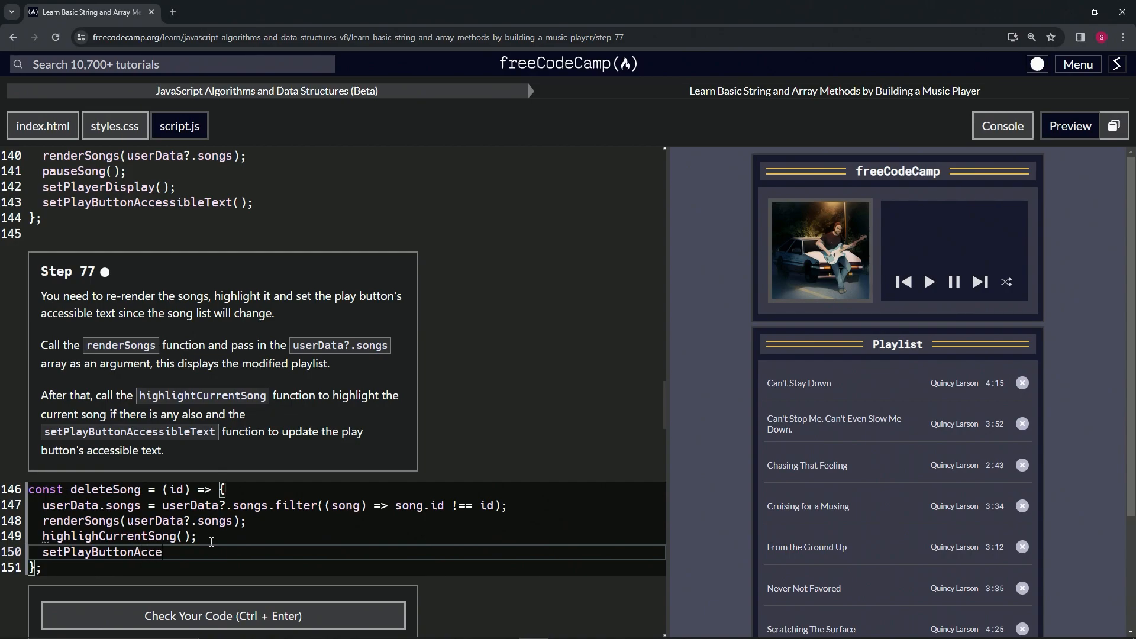
{"action": "type", "text": "ssibleText();"}
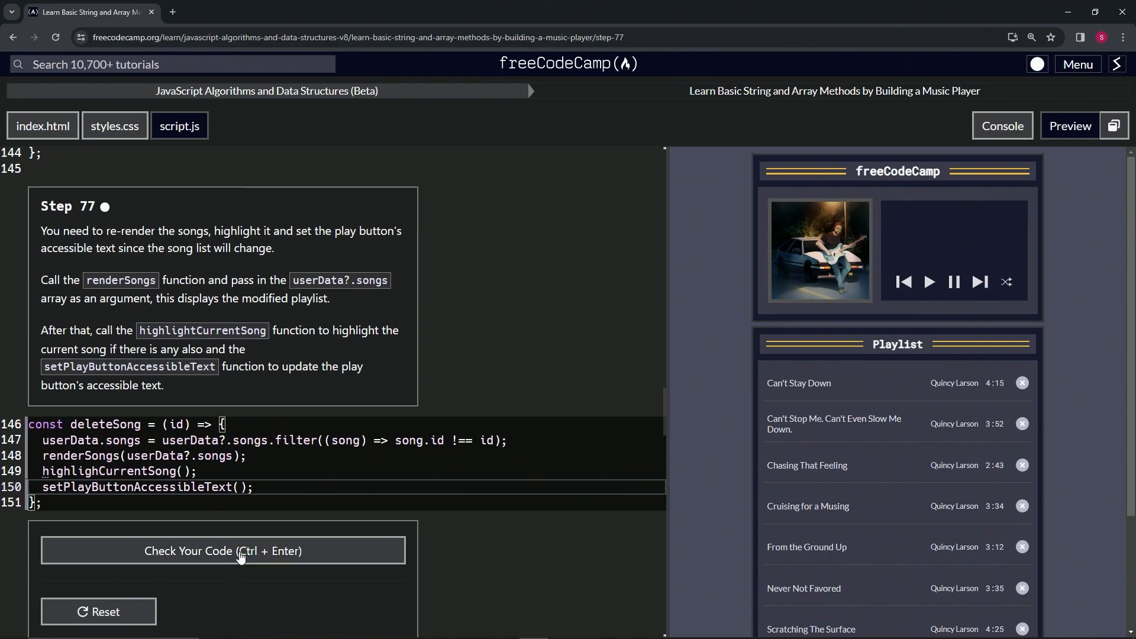
Check the code, fix the highlightCurrentSong typo, pass Step 77 and submit to reach Step 78
{"action": "left_click", "coordinate": [222, 551]}
{"action": "type", "text": "t"}
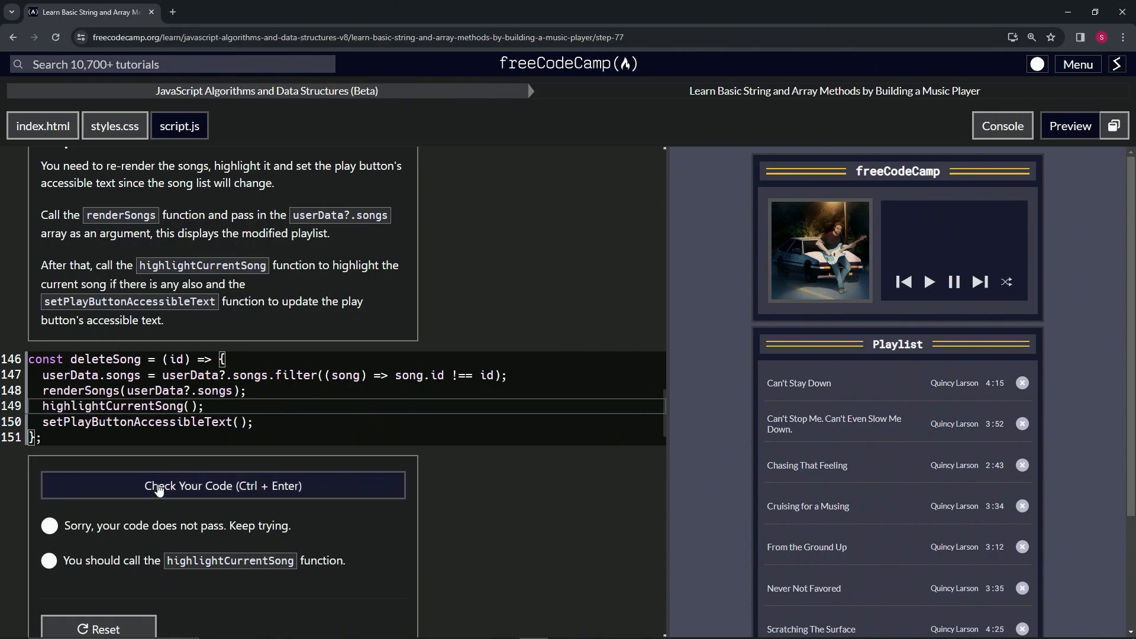
{"action": "left_click", "coordinate": [222, 485]}
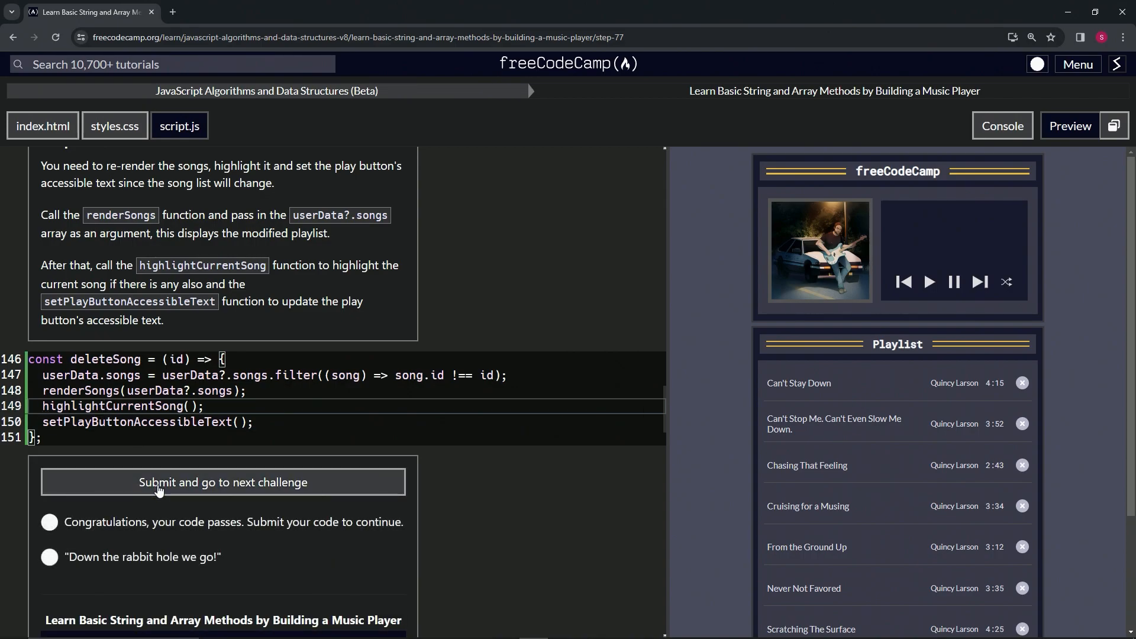
{"action": "left_click", "coordinate": [222, 483]}
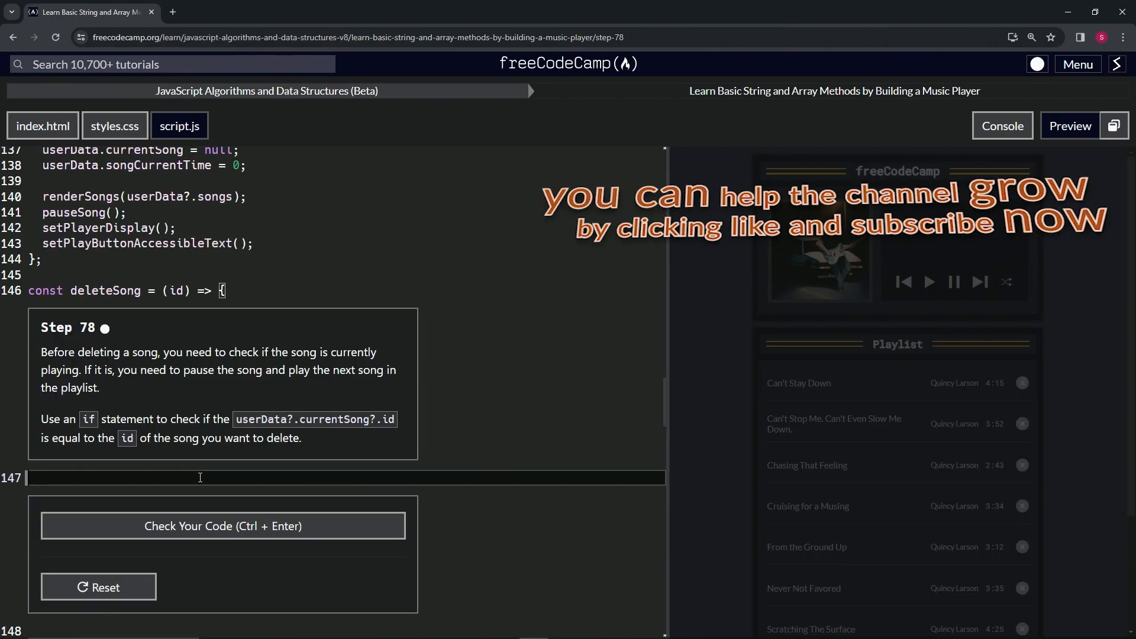